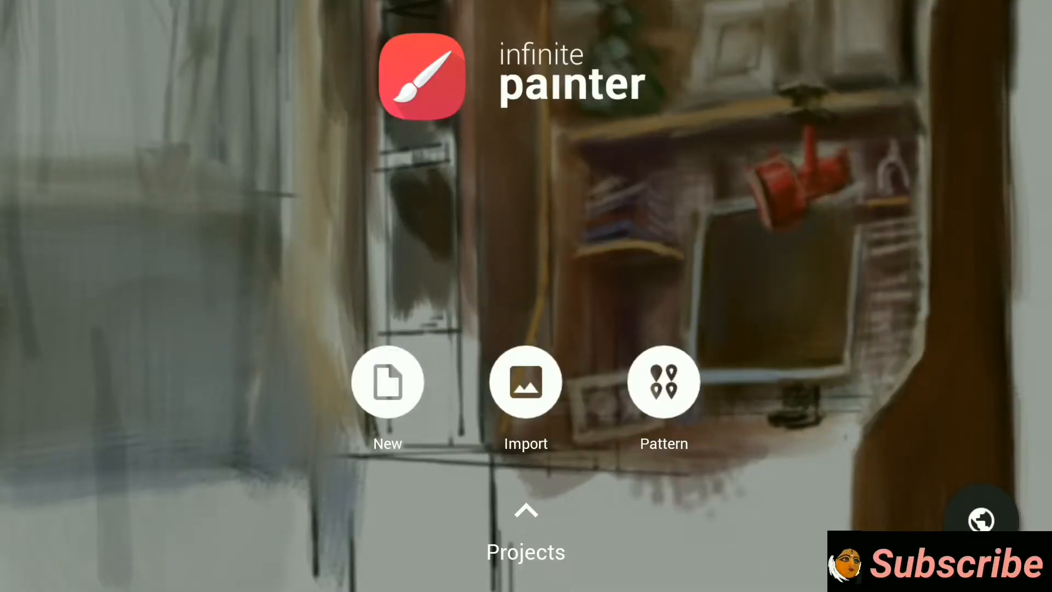
Start a new canvas from the start screen, showing the 1920 × 1080 size dialog
click(387, 381)
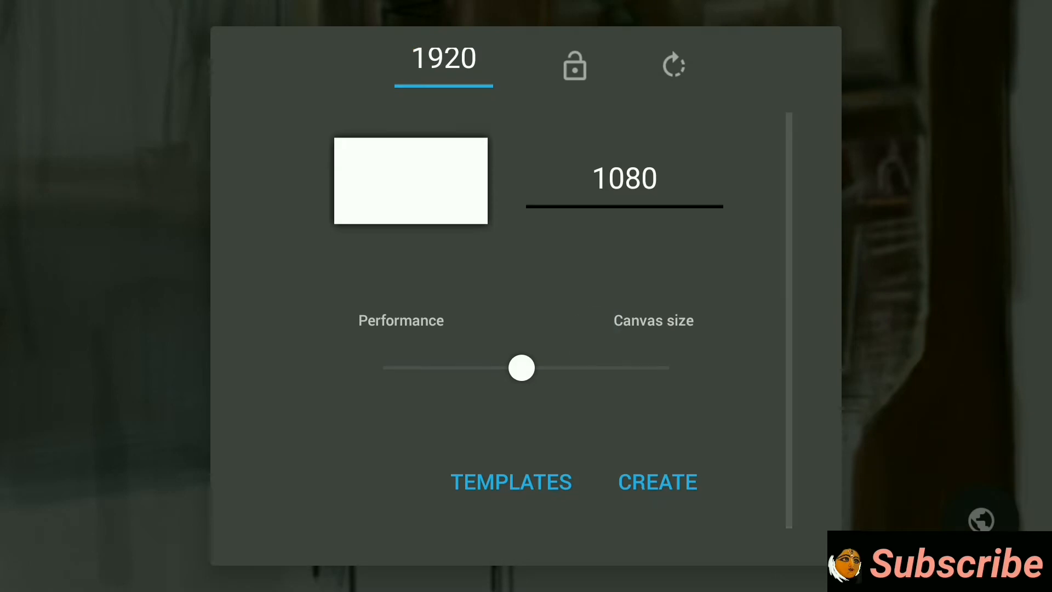
Create the 1920 × 1080 canvas, fill it black and pick Soft Airbrush from Favorites
click(656, 482)
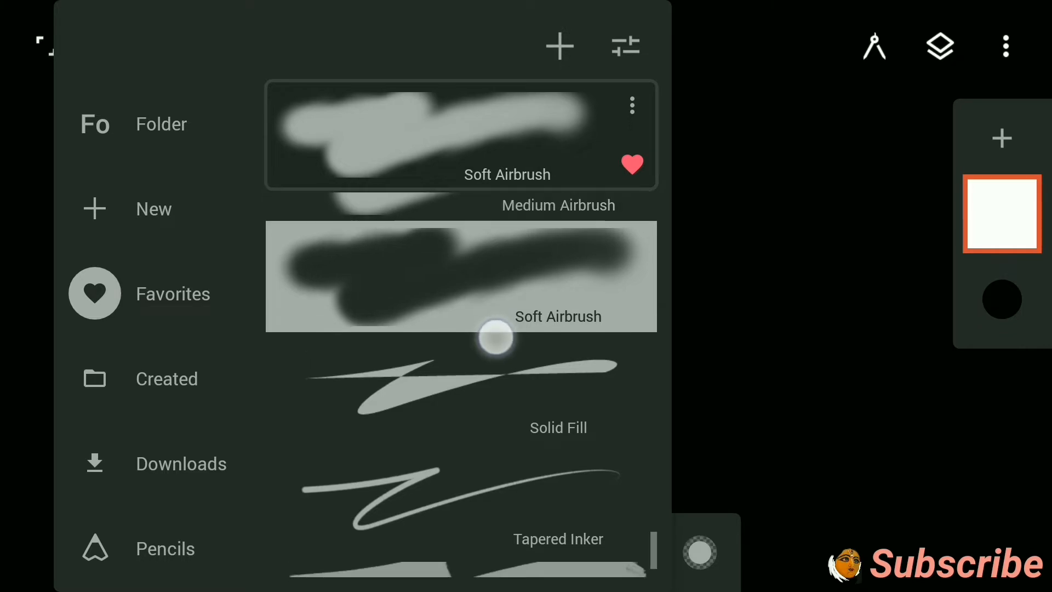
scroll(down, 3)
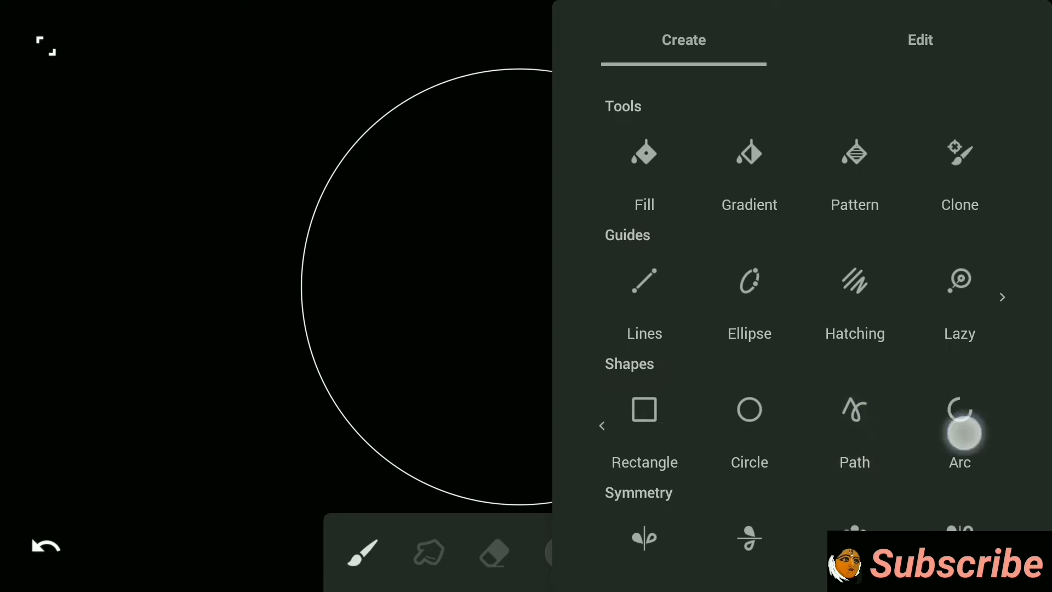
Draw a thin white circle outline at the centre, then choose the Arc shape
click(960, 416)
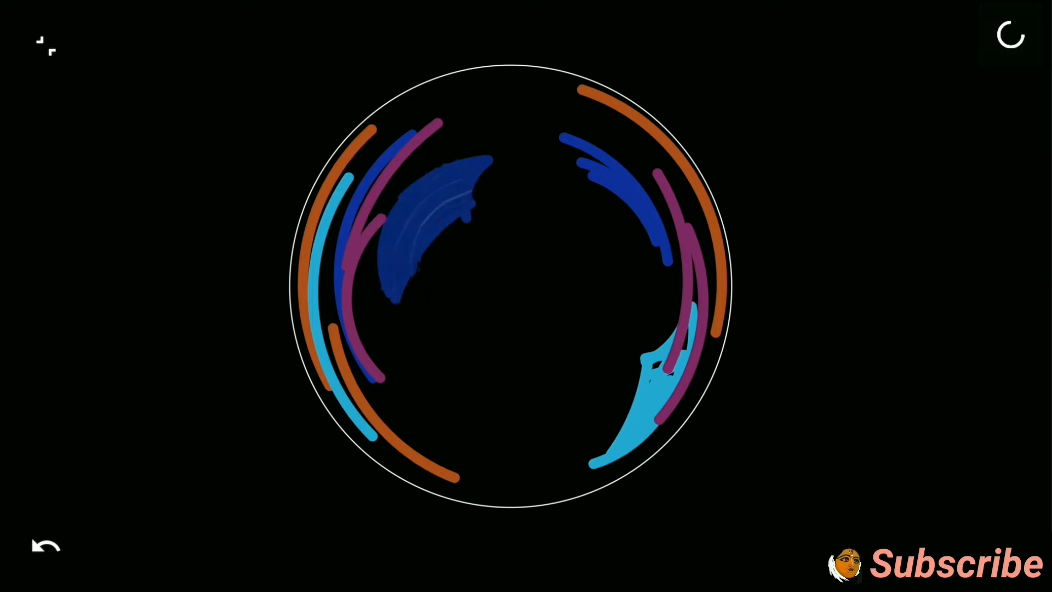
Draw curved arcs inside the circle in orange, blue, light blue and purple
click(516, 62)
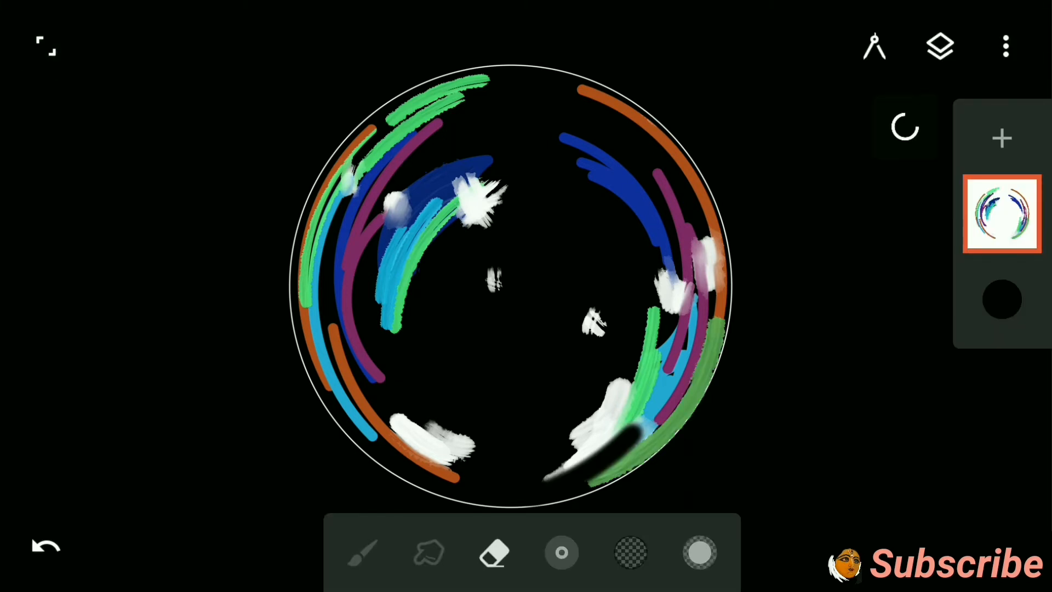
Dab white highlights over the arcs and switch to the Blend tool
click(363, 552)
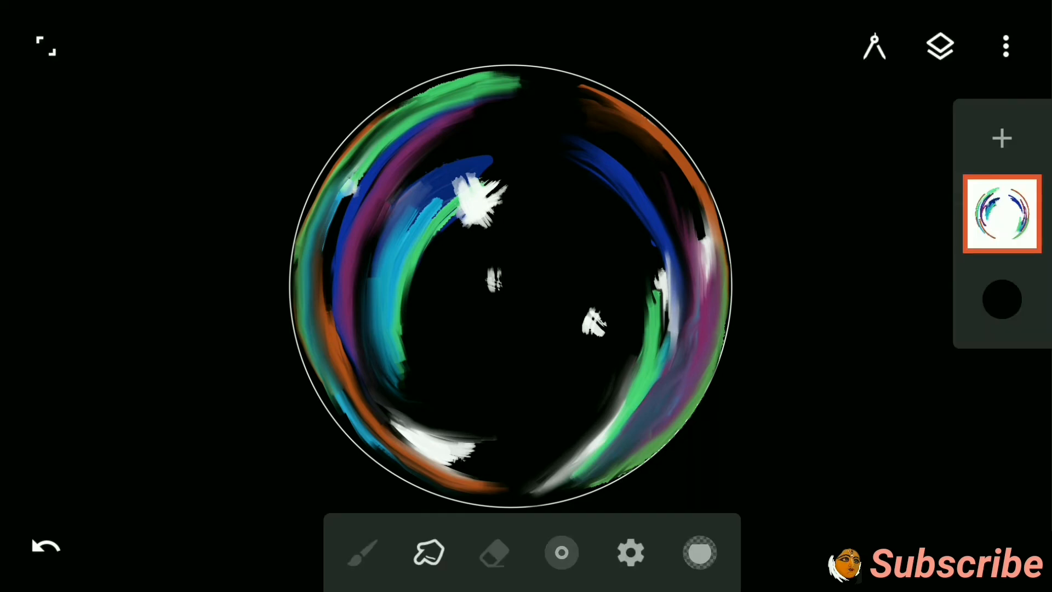
Add a blank layer above the bubble and set white as the painting colour
click(1001, 138)
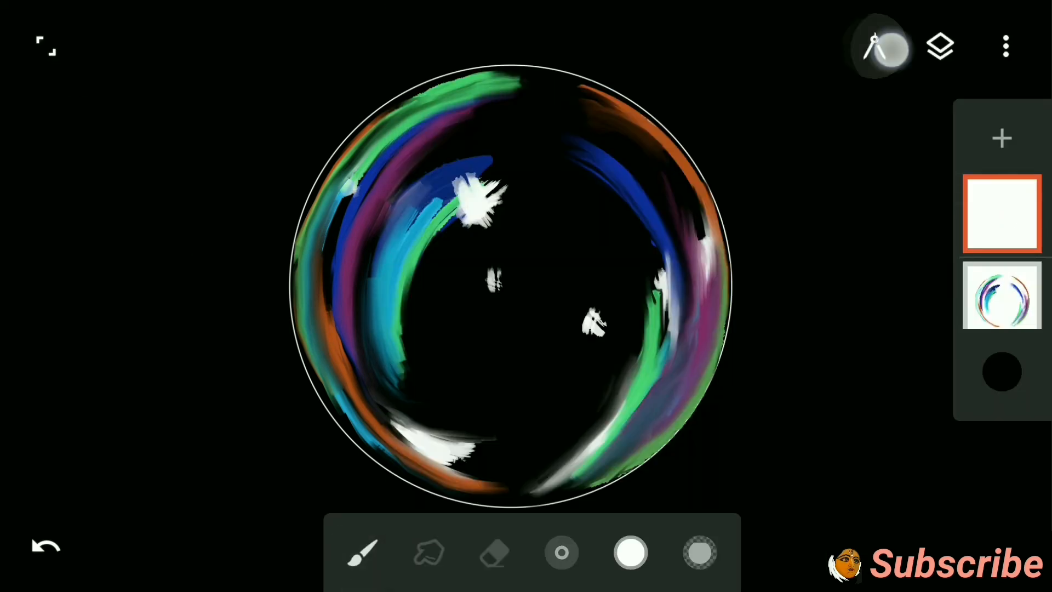
click(877, 46)
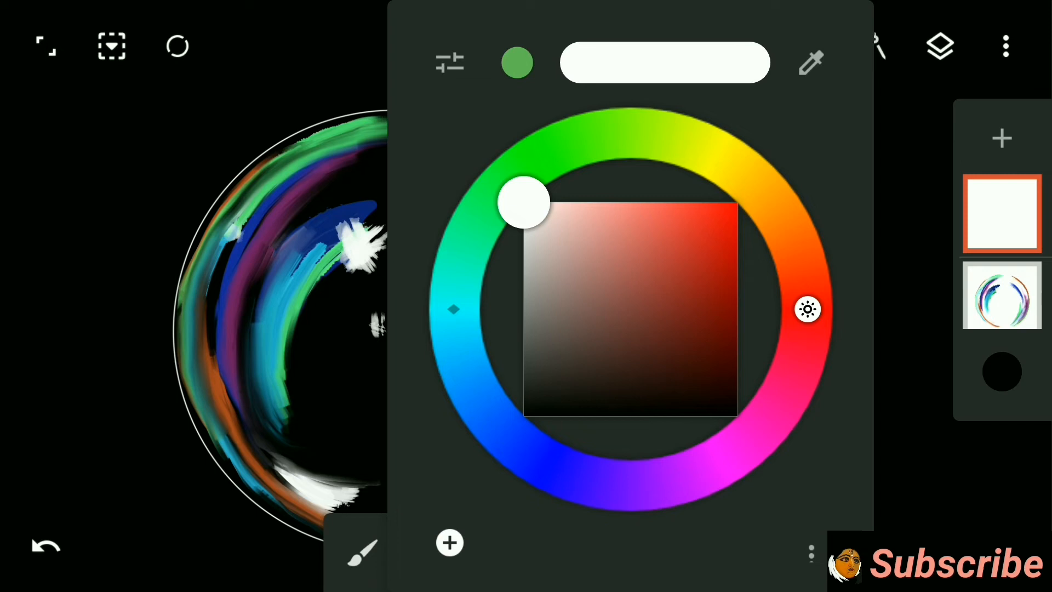
click(363, 550)
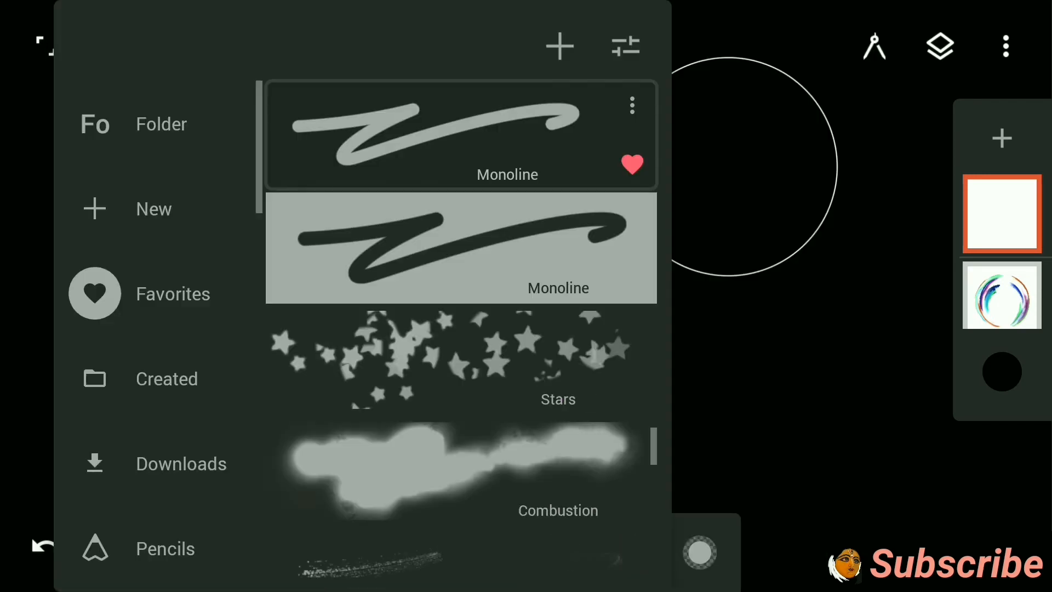